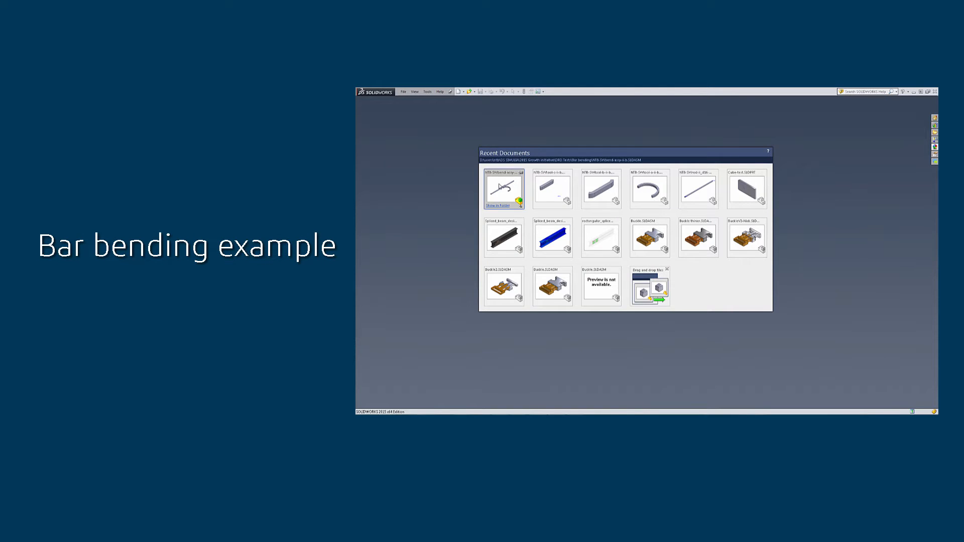
Step: Open the recent bar-bending assembly from SOLIDWORKS Recent Documents
double_click(503, 189)
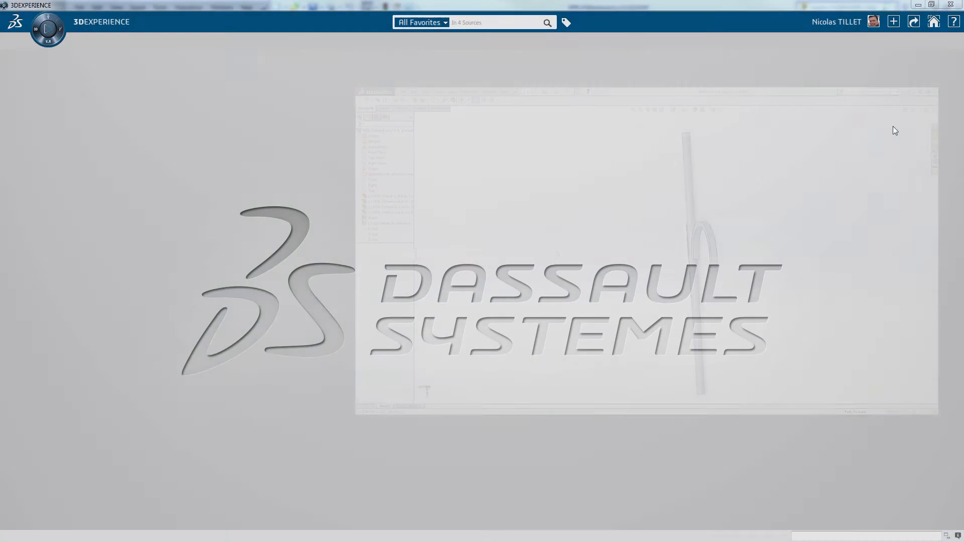
Step: Import the bar-bending SOLIDWORKS assembly with its rod and three tools
click(893, 22)
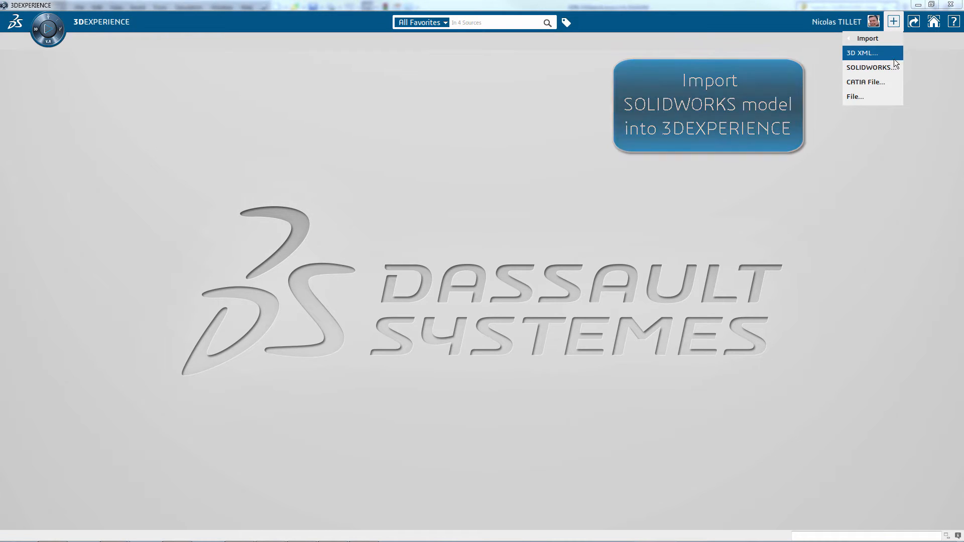
click(869, 67)
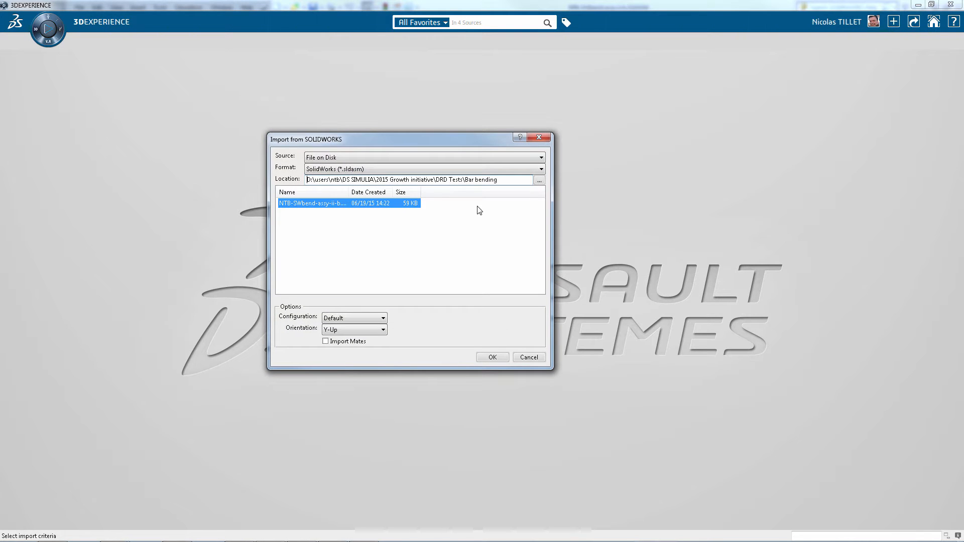
click(492, 356)
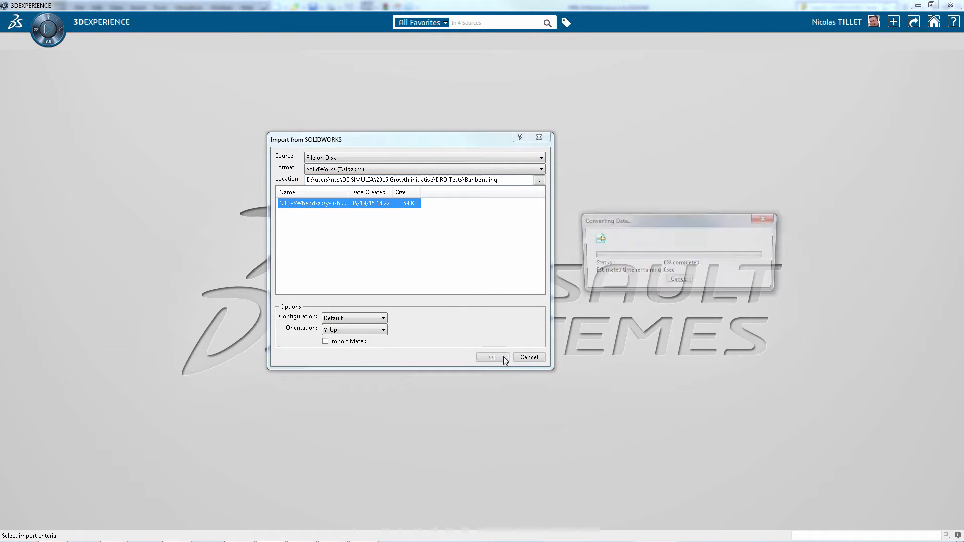
click(491, 357)
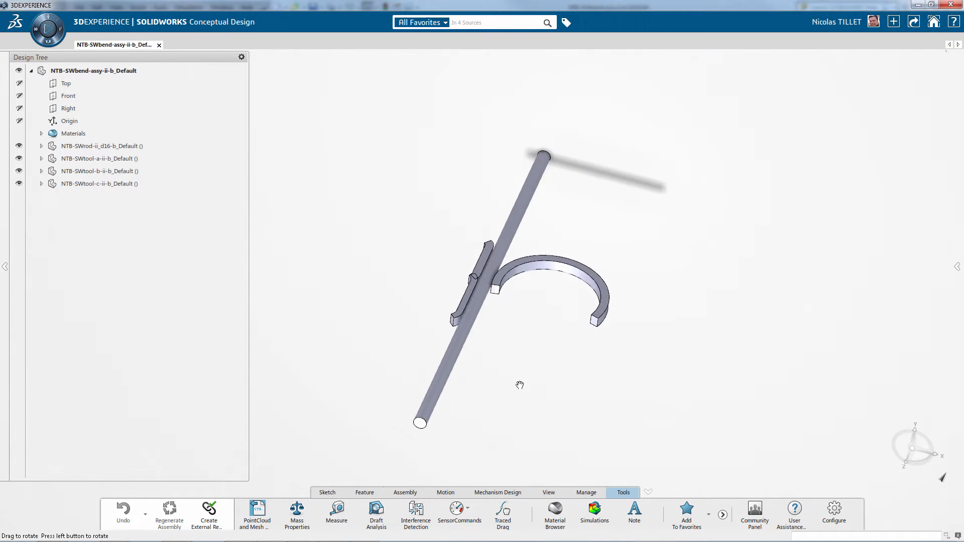
Step: Launch Structural Model Creation from the compass and start a Mesh from the Model dropdown
click(47, 30)
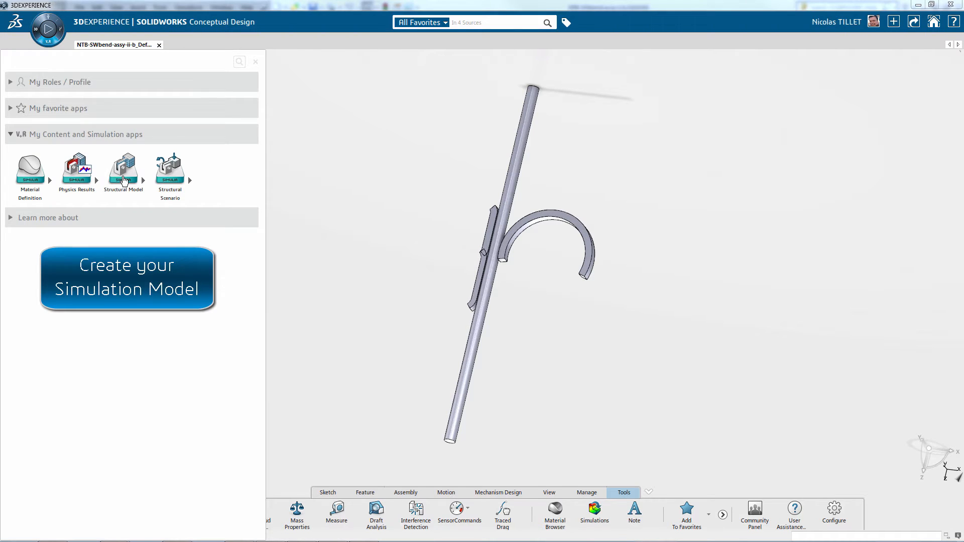
click(123, 169)
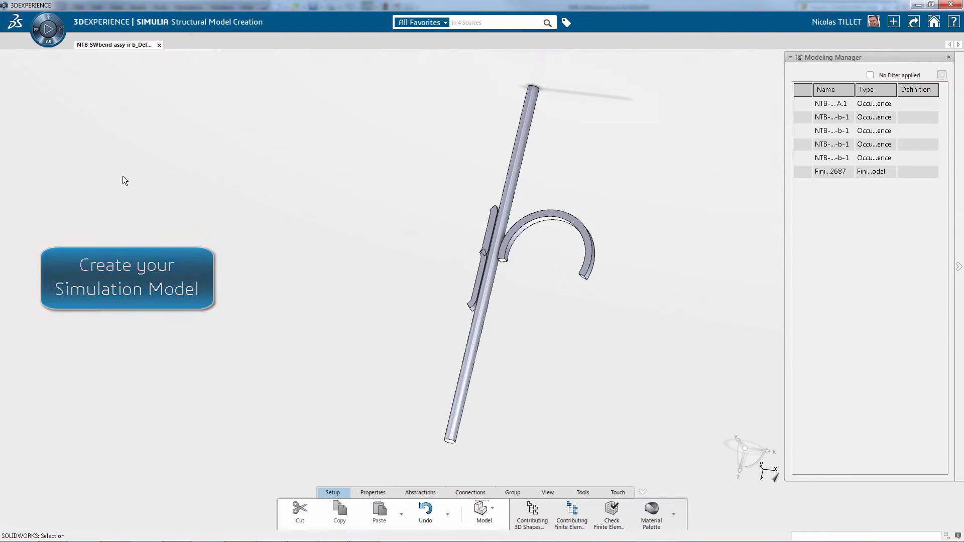
click(484, 515)
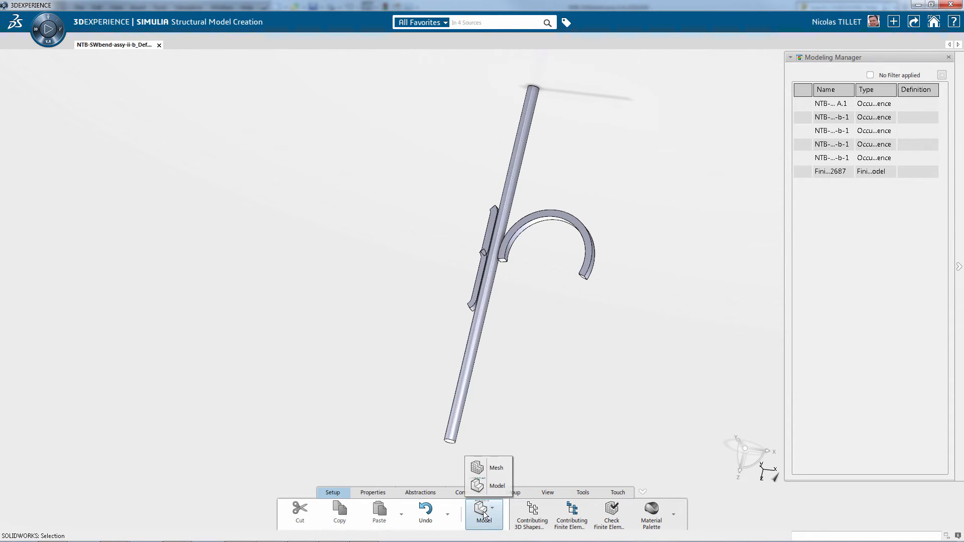
click(496, 467)
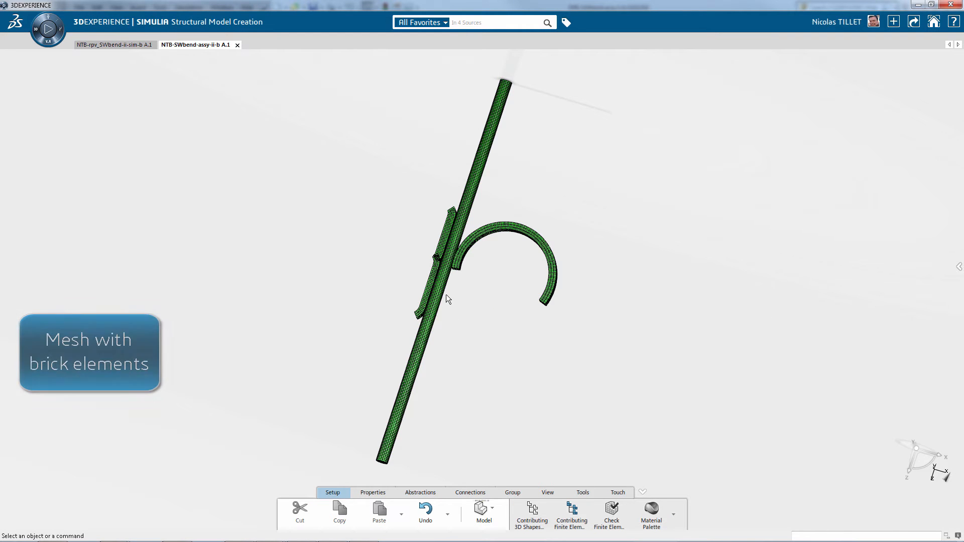
Step: Zoom in and orbit the brick-meshed rod and tools to inspect the elements
scroll(up, 3)
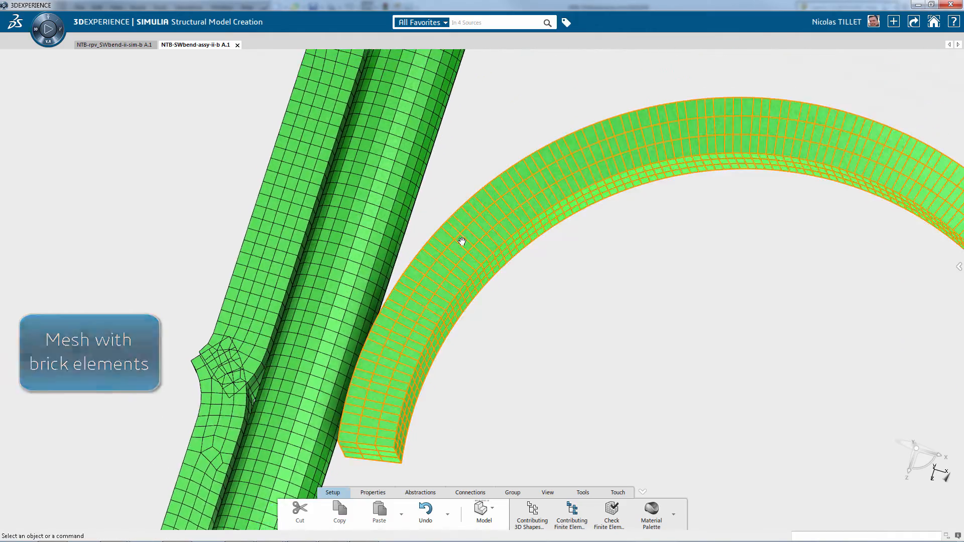
drag(462, 241, 337, 200)
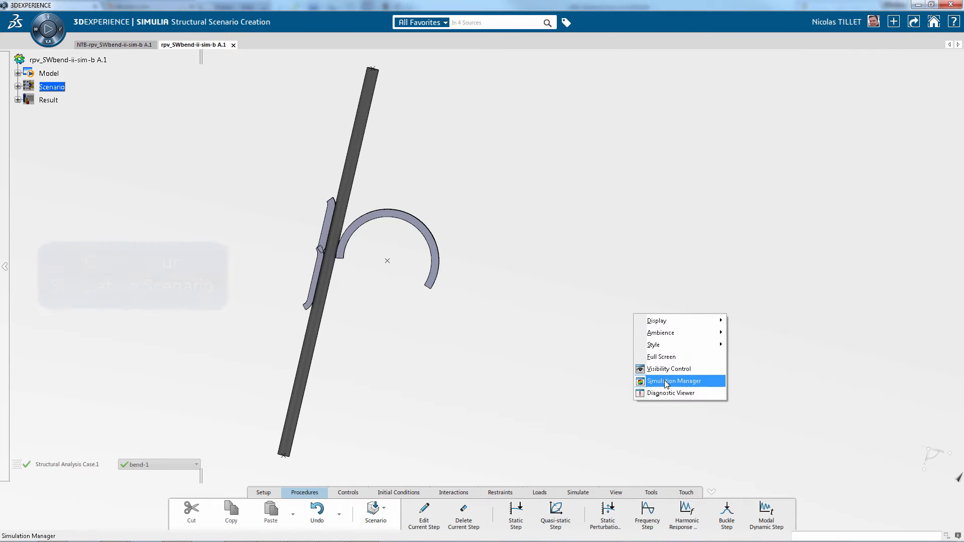
Step: Review steps in Simulation Manager, then simulate on 8 cores
click(674, 381)
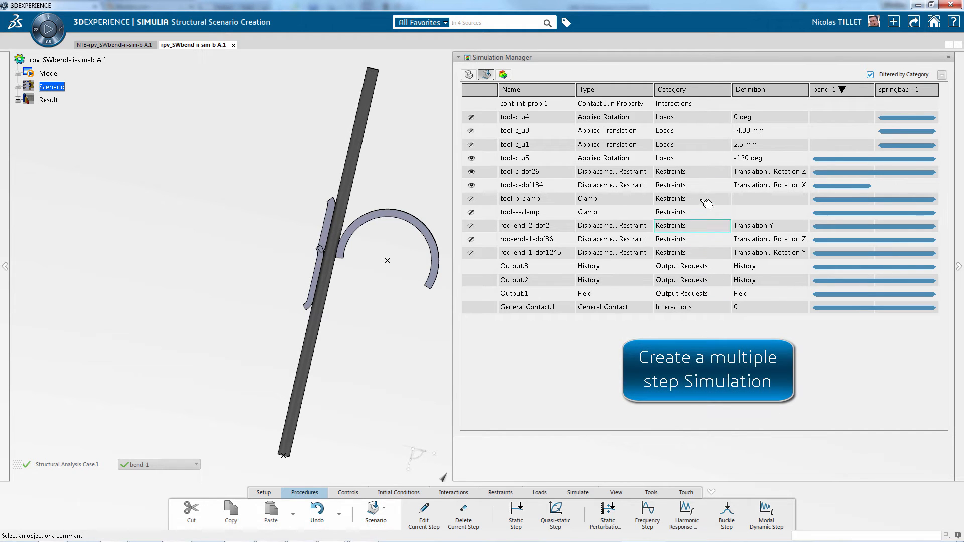
click(515, 131)
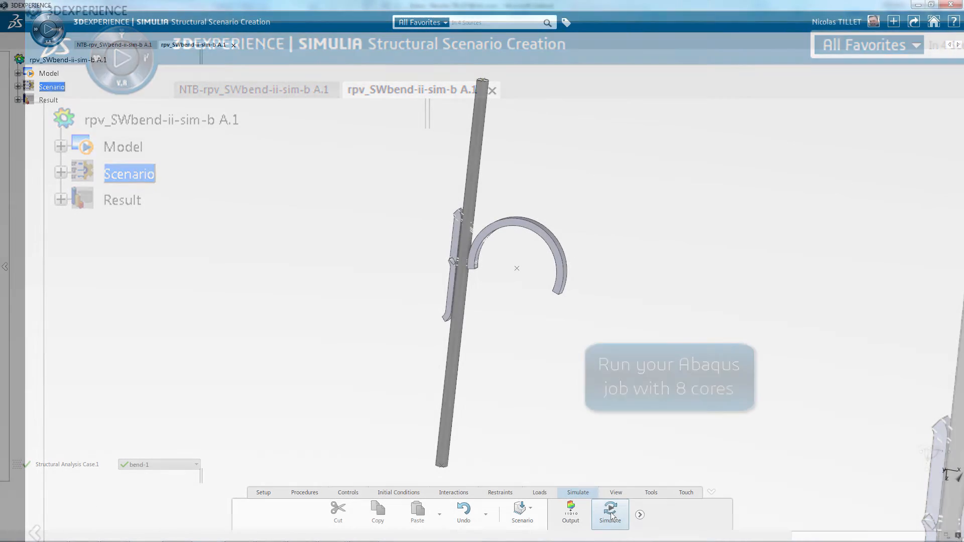
click(609, 513)
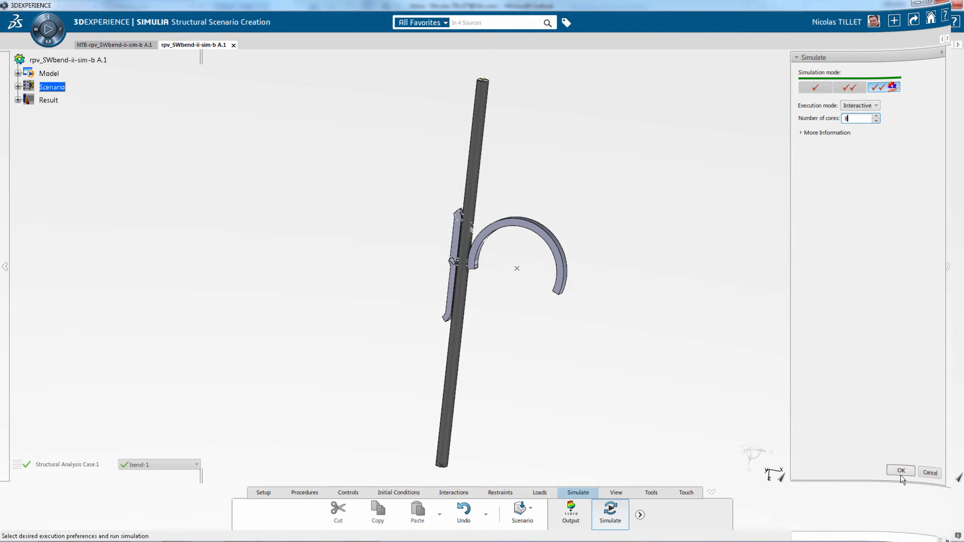
click(899, 471)
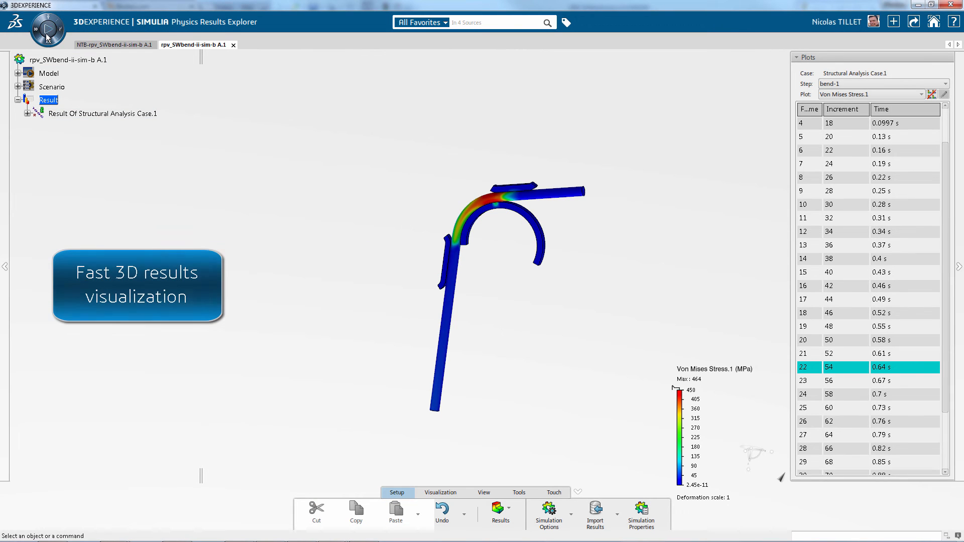
Step: Show the Displacement.1 contour, then switch the plot back to Von Mises Stress.1
click(937, 94)
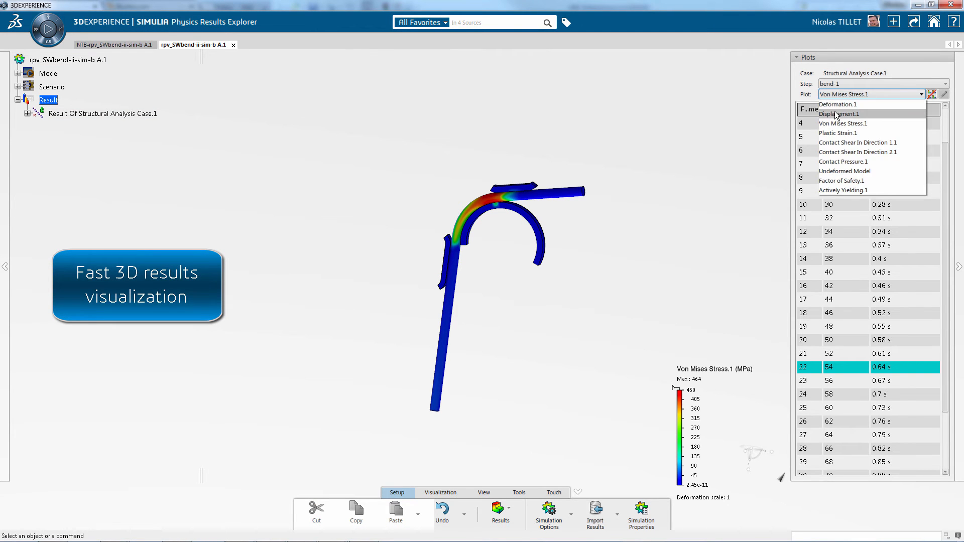
click(840, 113)
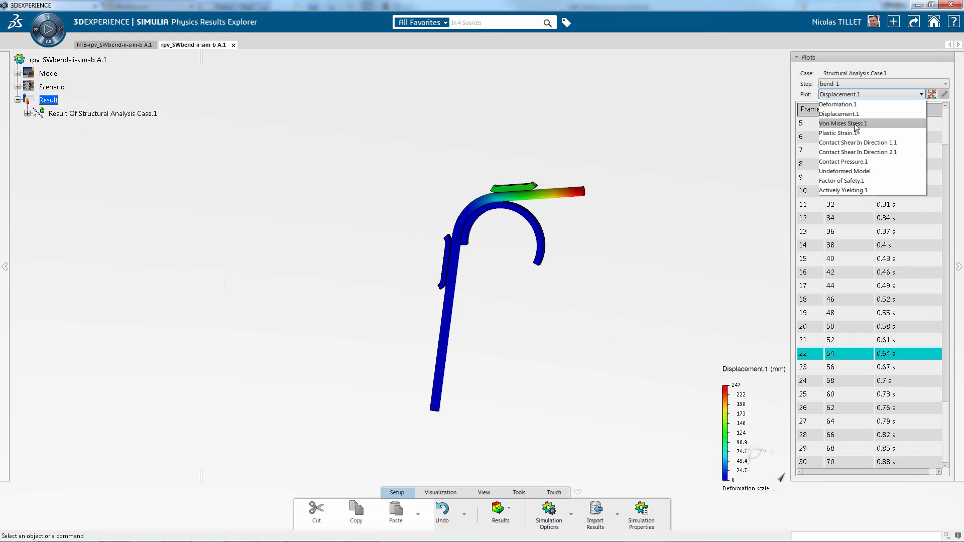
click(845, 132)
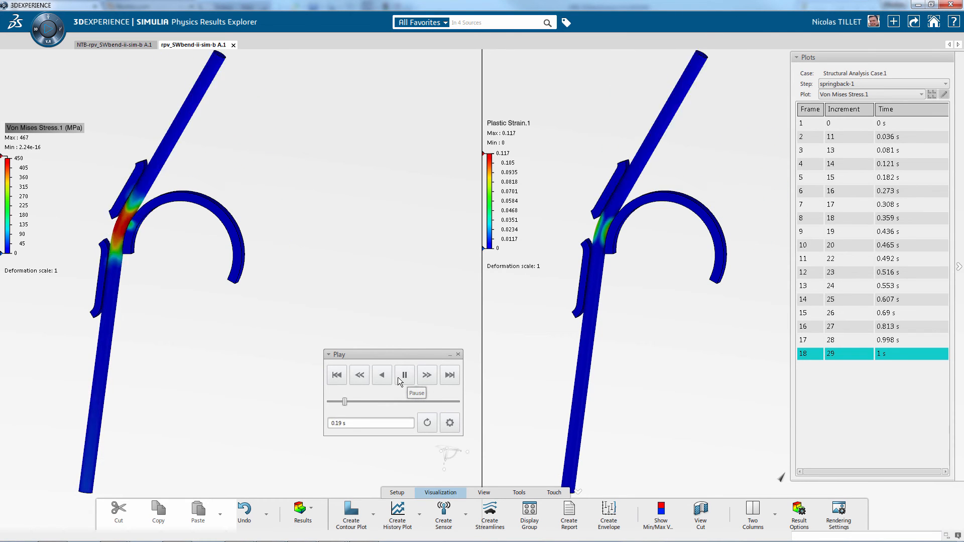
Step: Pause the side-by-side stress and plastic strain animation
click(276, 44)
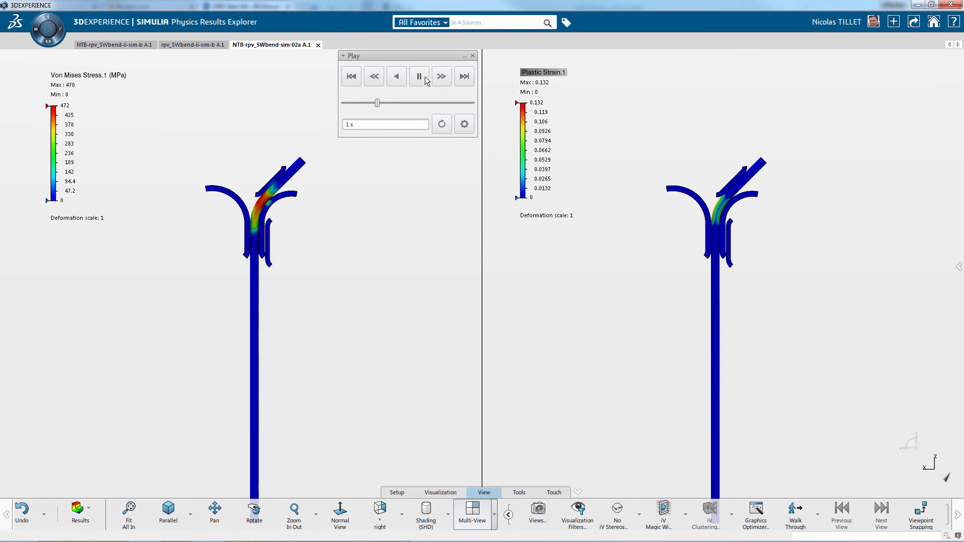